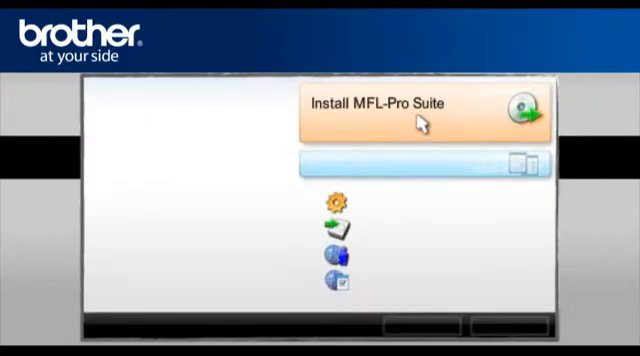
Step: Start the MFL-Pro Suite installation from the installer's main menu
click(375, 107)
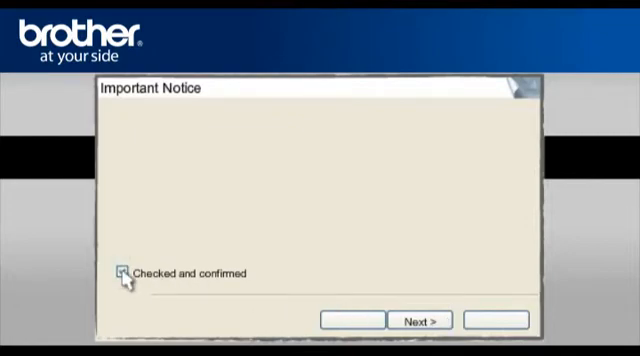